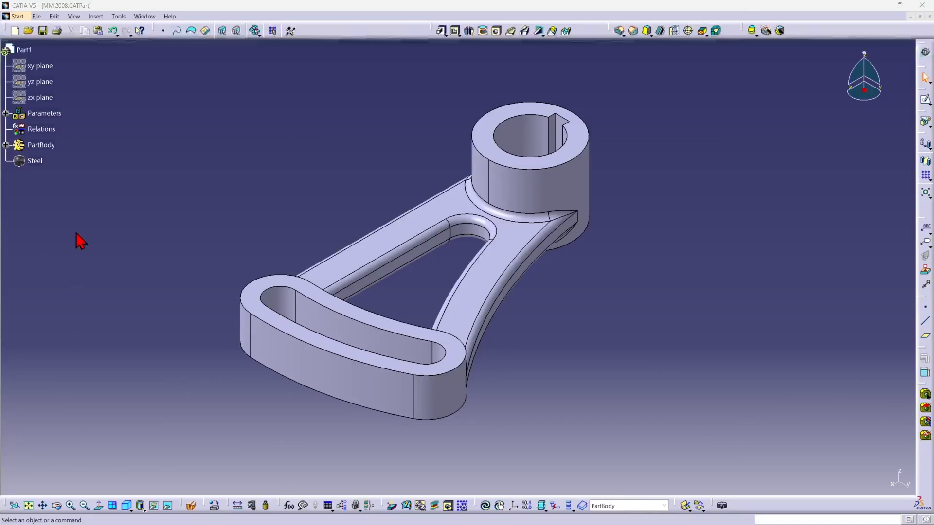
mouse_move(81, 247)
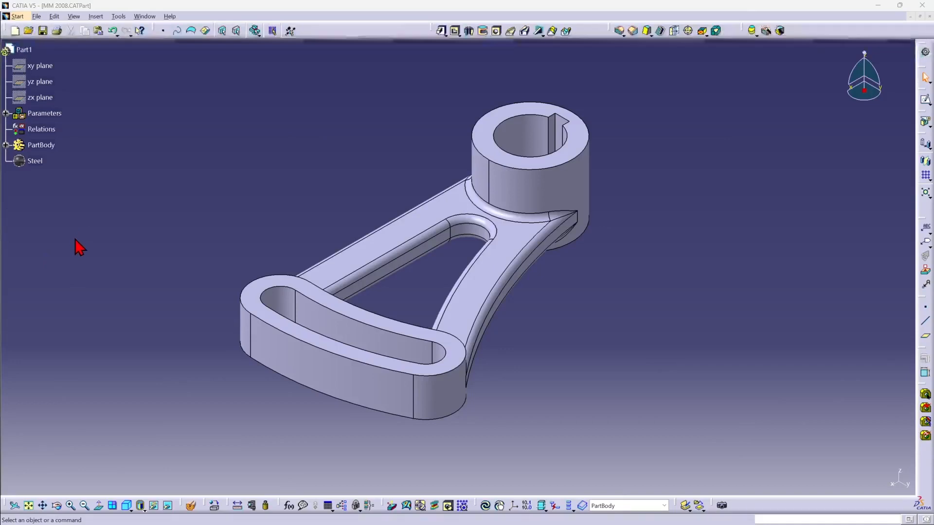
mouse_move(95, 101)
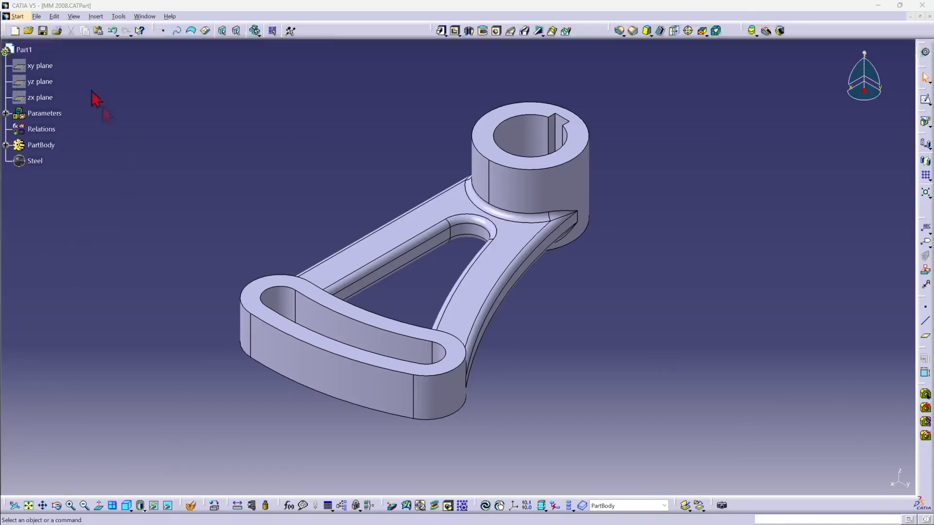
- Create a new drawing with the ANSI standard on a B ANSI landscape sheet
click(13, 30)
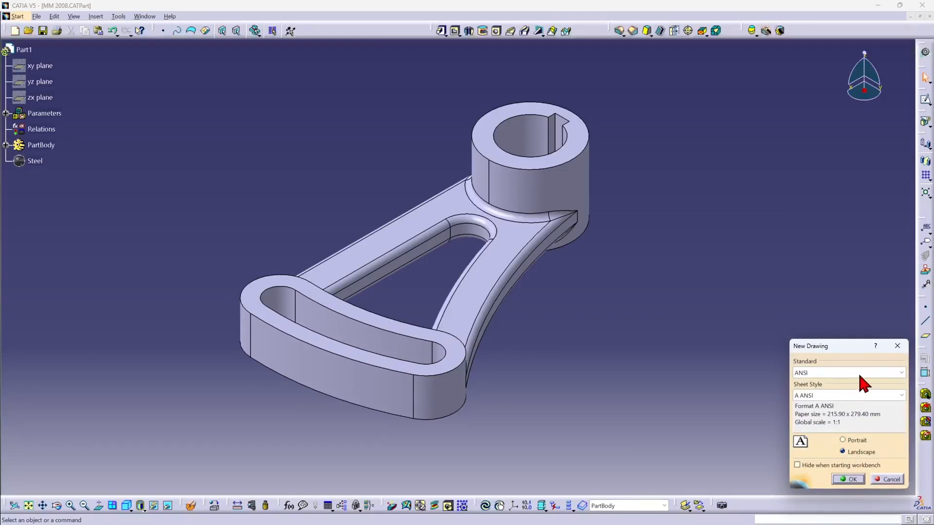
click(842, 372)
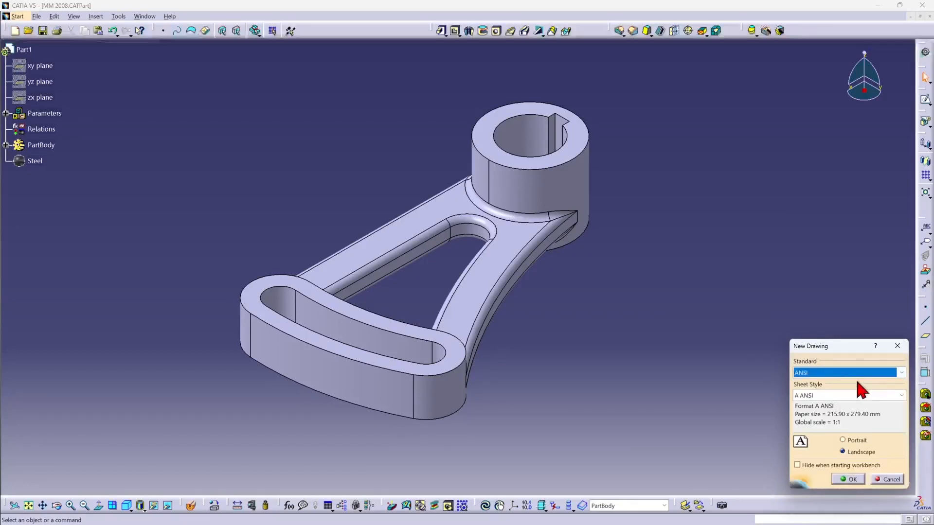
click(901, 396)
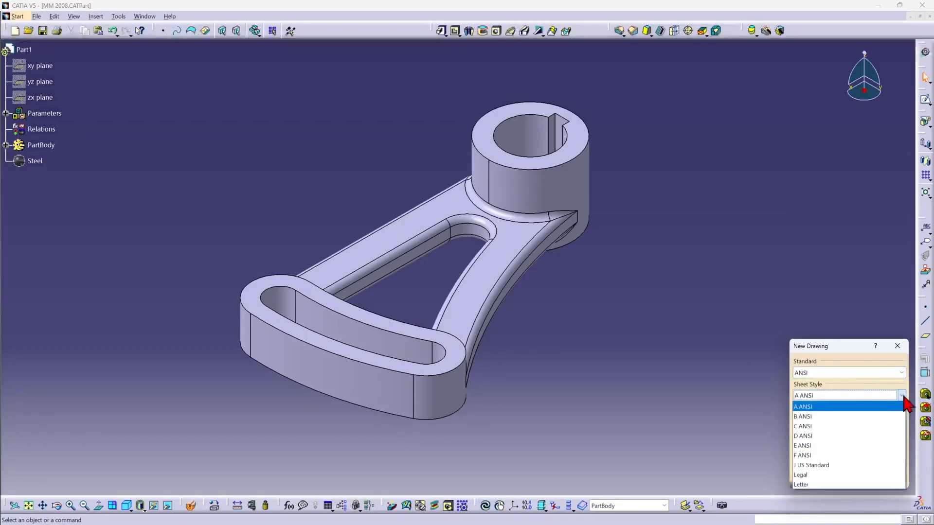
click(802, 416)
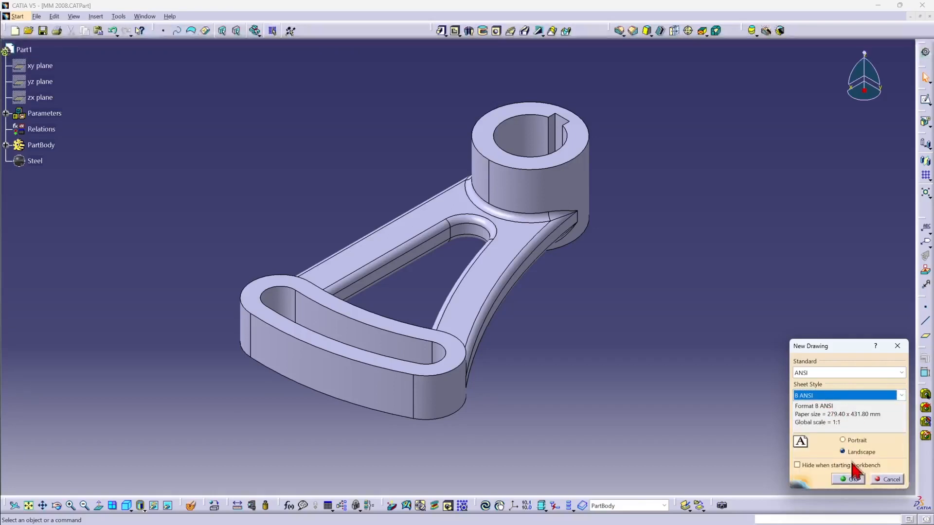
click(848, 479)
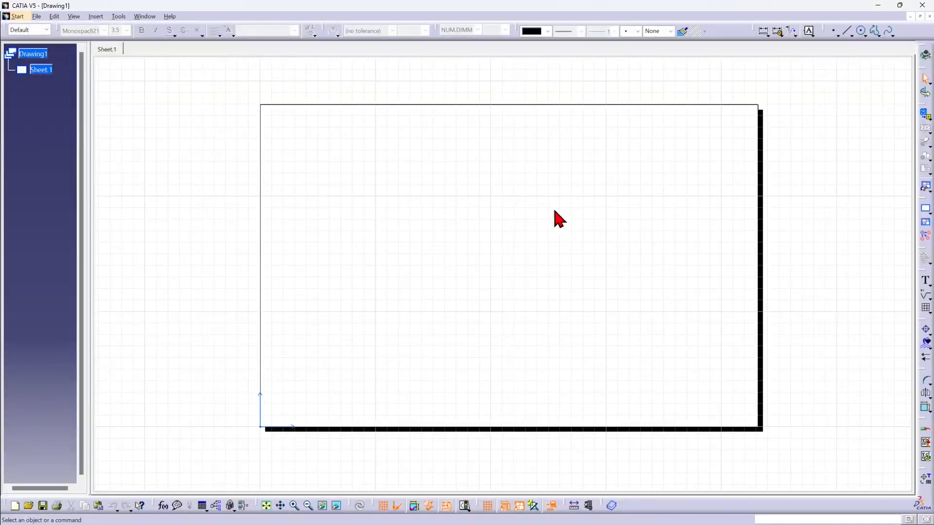
mouse_move(558, 208)
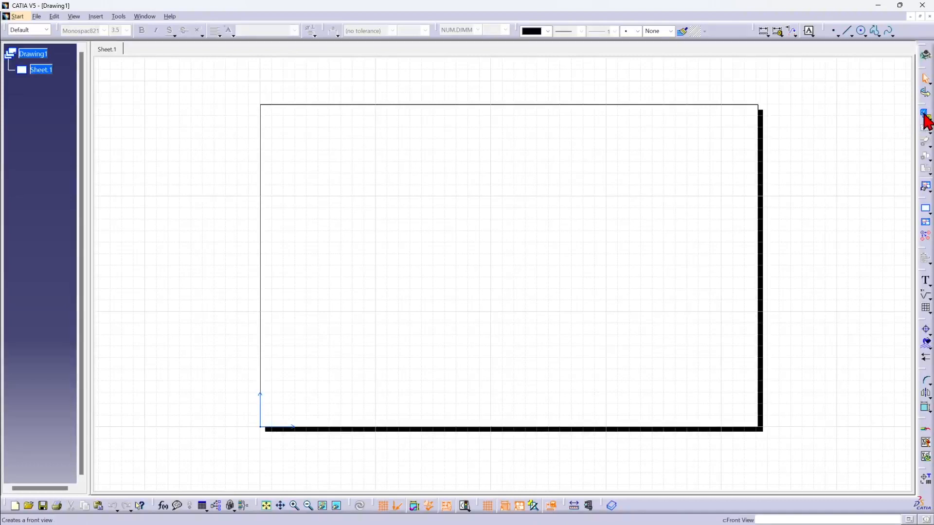
mouse_move(924, 112)
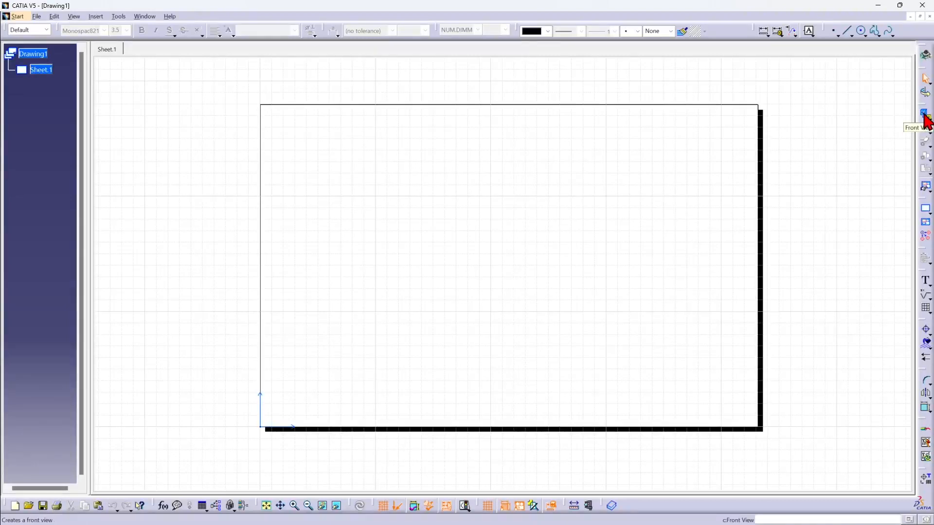
- Start the Front View command from the Views toolbar
click(925, 113)
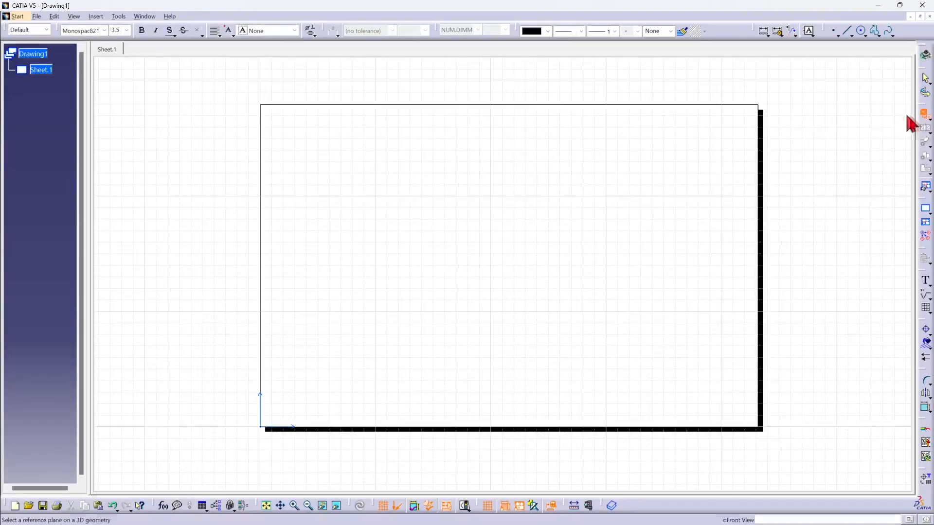
mouse_move(308, 349)
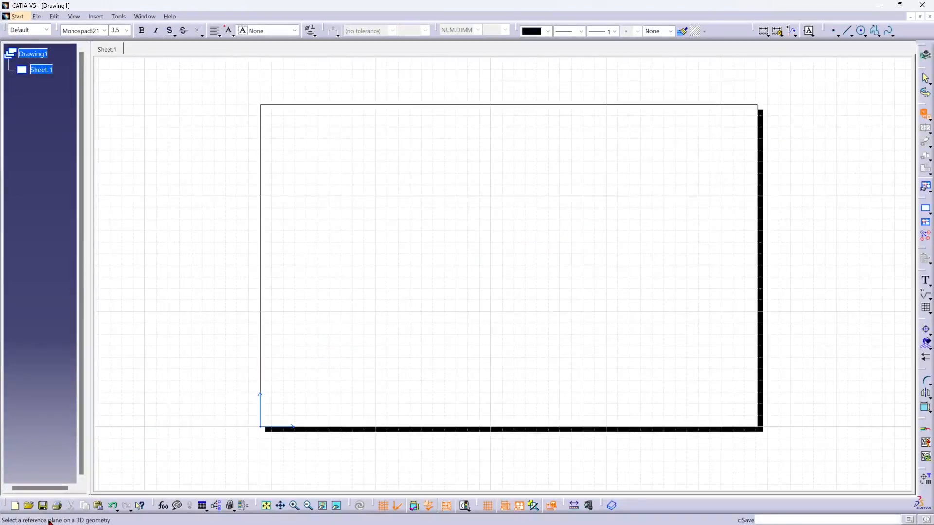
mouse_move(418, 212)
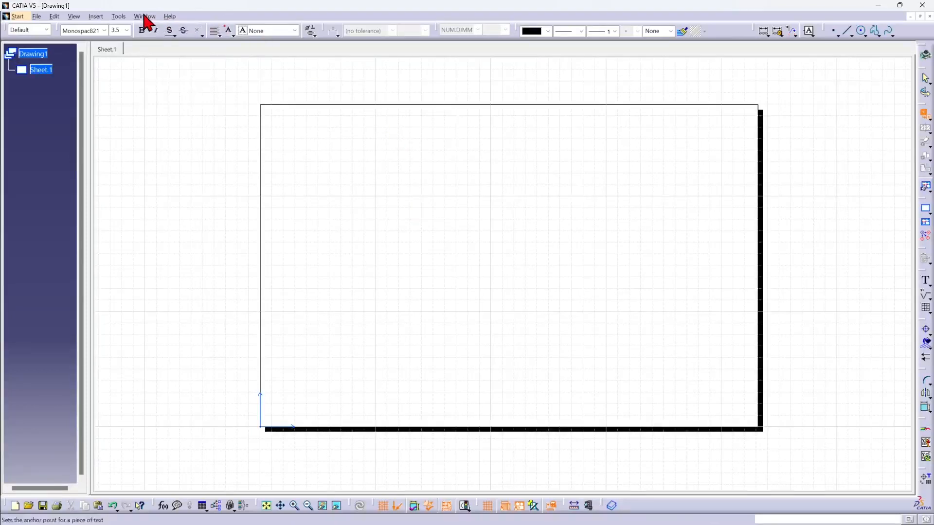
- Project the front view from a planar face of MM 2008.CATPart and place it at 1:1 on the sheet
click(144, 17)
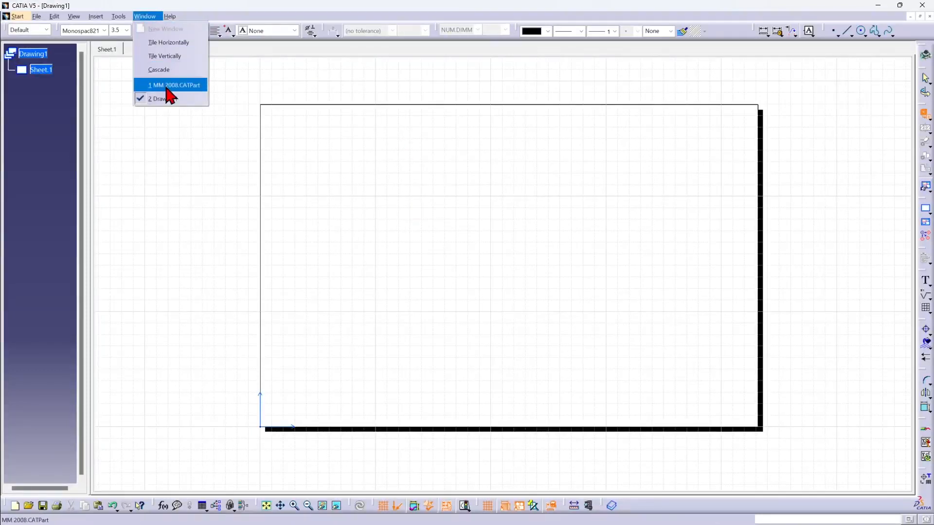
click(173, 85)
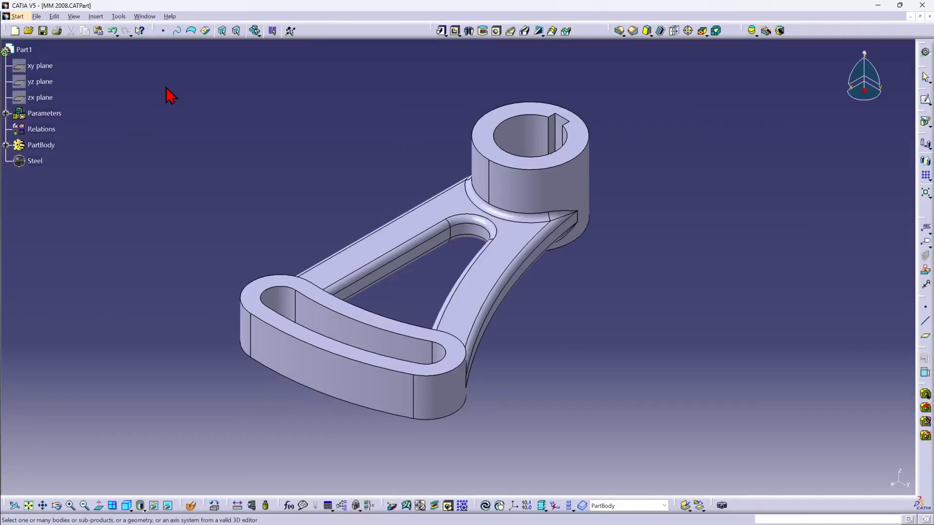
mouse_move(65, 78)
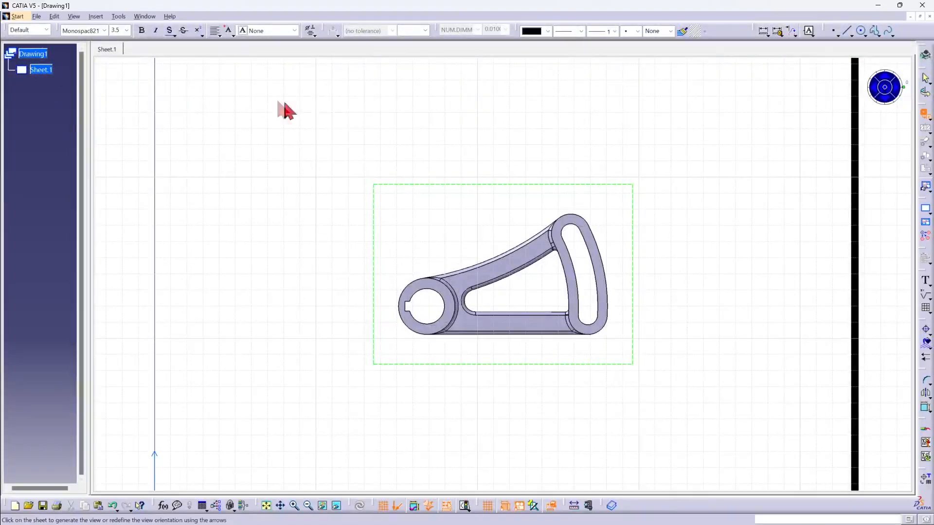
mouse_move(480, 129)
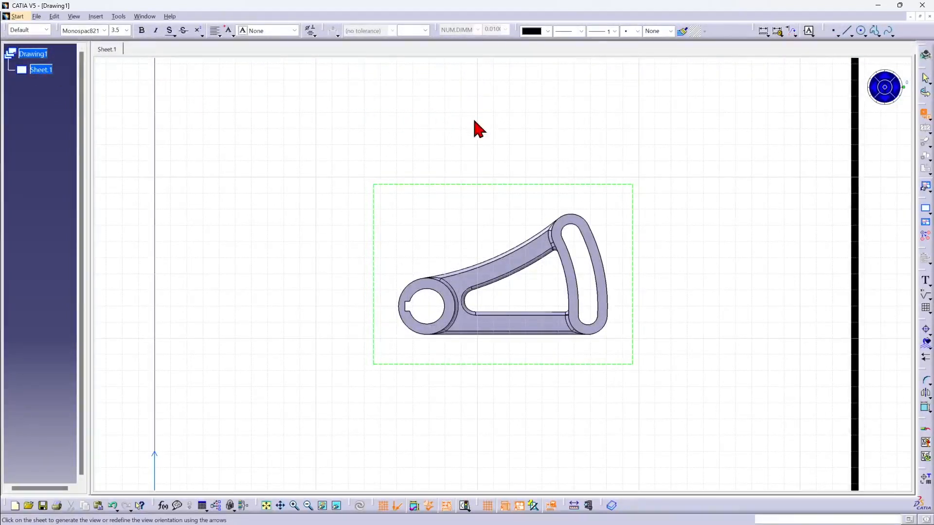
mouse_move(629, 177)
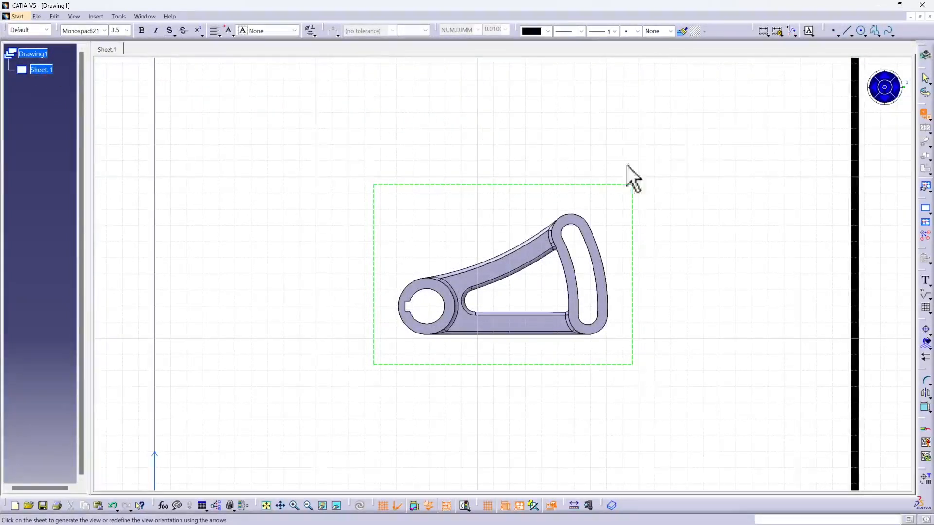
mouse_move(885, 86)
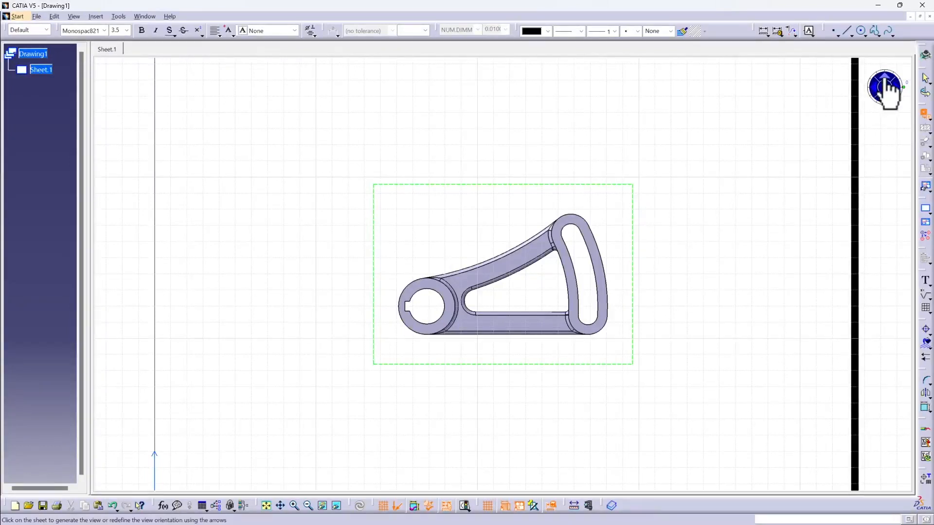
click(885, 80)
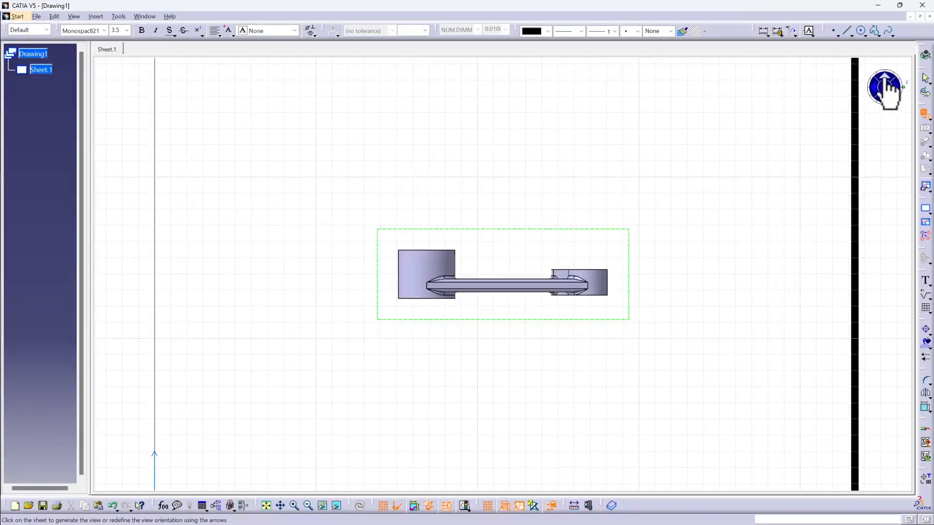
click(884, 82)
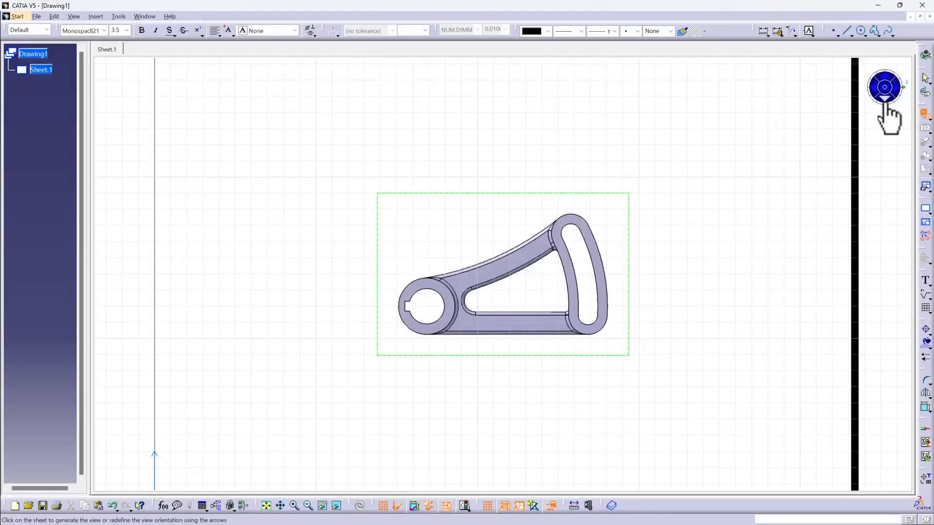
mouse_move(714, 188)
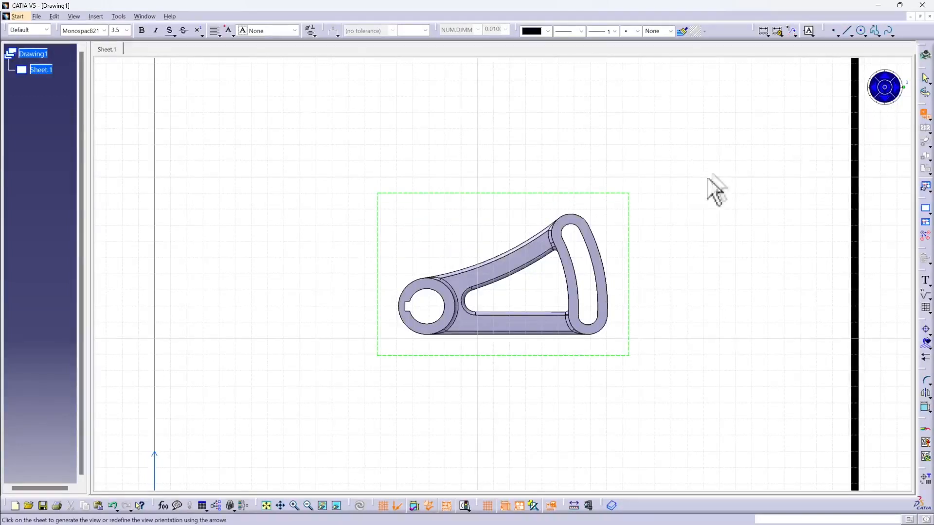
click(502, 274)
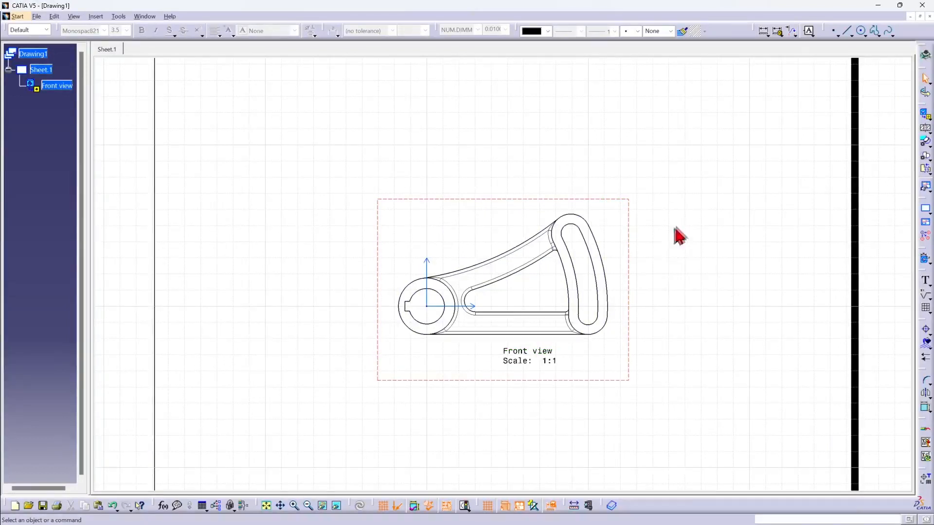
mouse_move(822, 173)
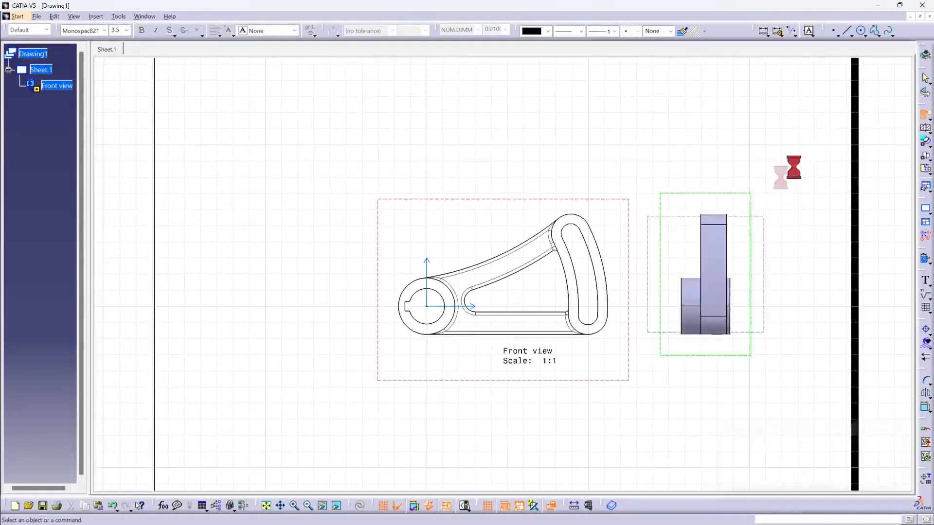
- Place the side projection view to the right of the front view
click(541, 152)
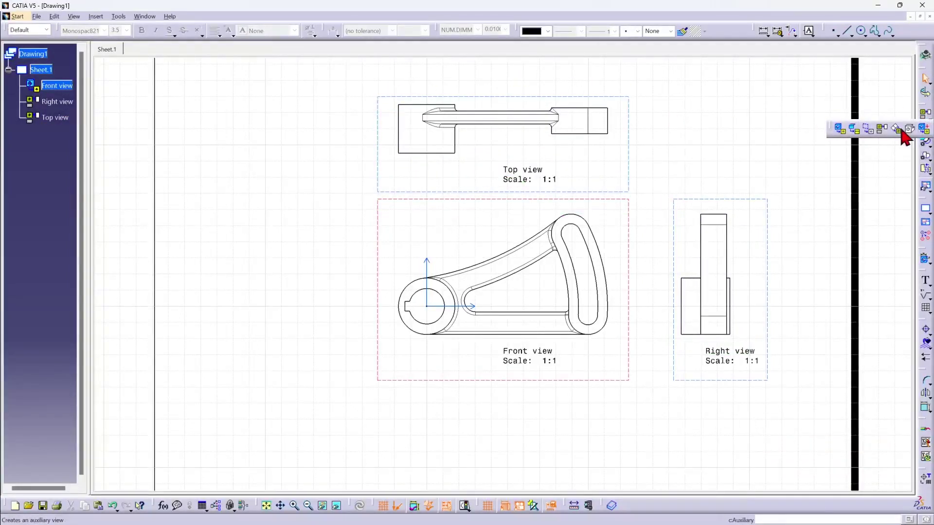
mouse_move(895, 133)
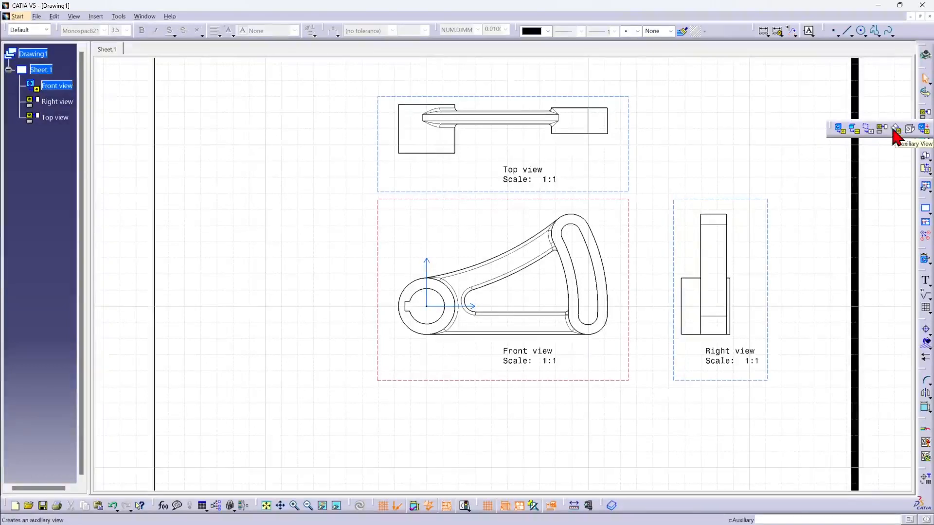
mouse_move(908, 130)
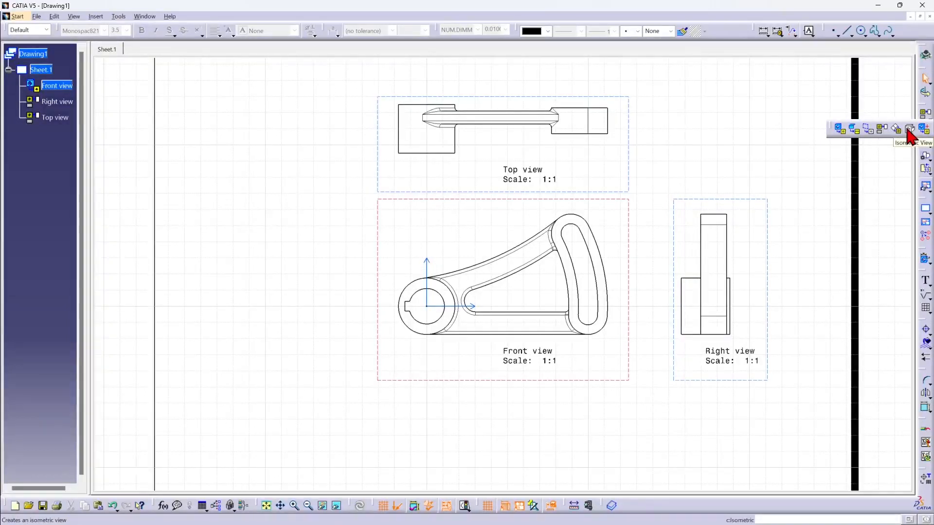
- Generate a 1:1 isometric view from MM 2008.CATPart beside the orthographic views
click(908, 129)
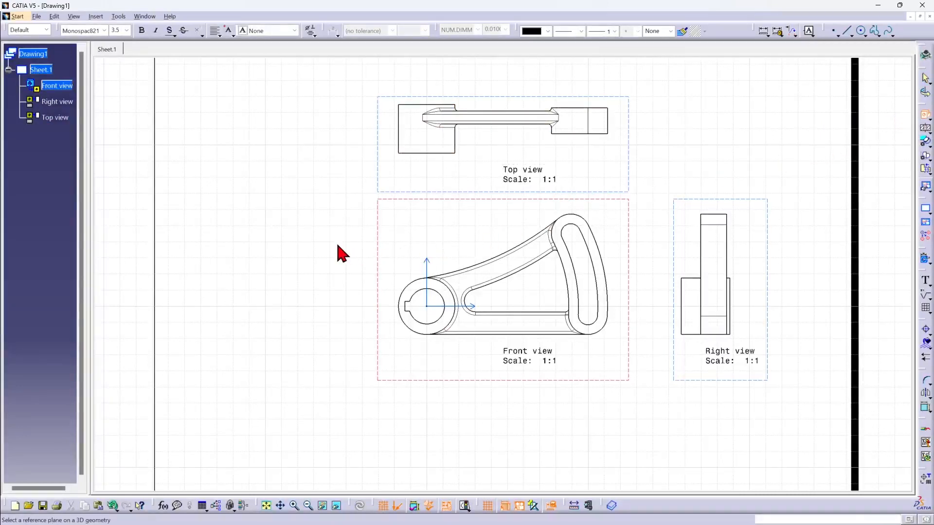
mouse_move(346, 205)
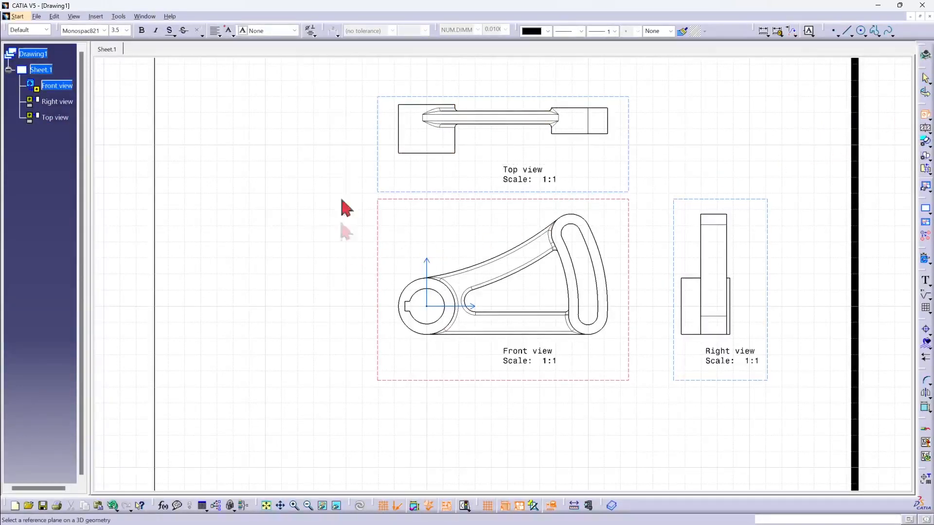
click(145, 17)
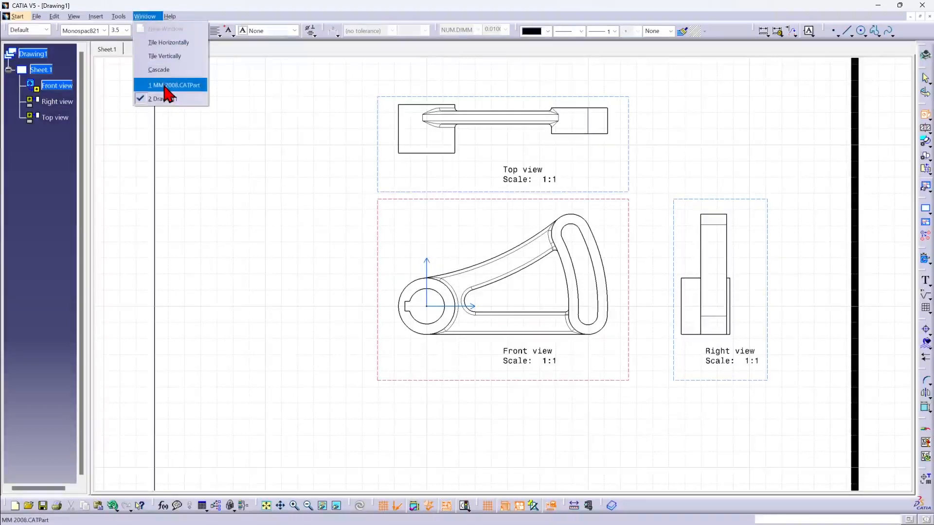
click(173, 85)
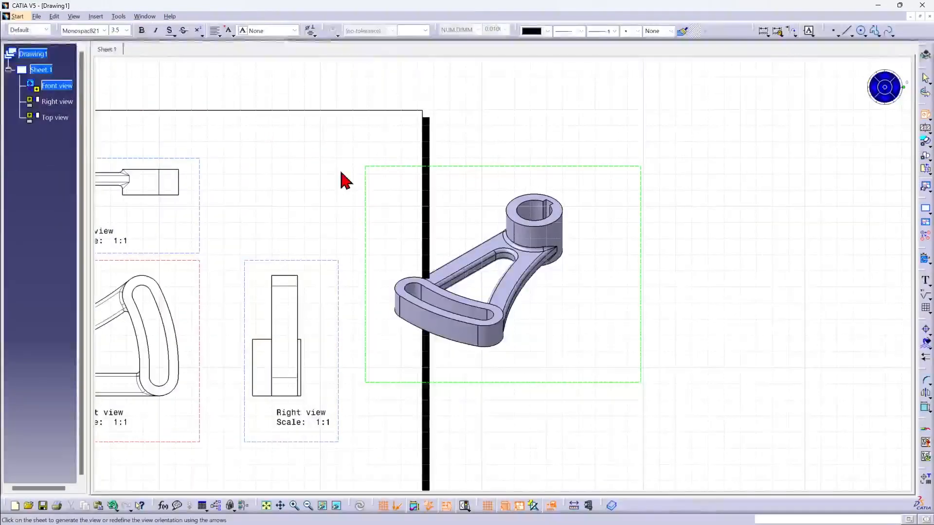
mouse_move(446, 185)
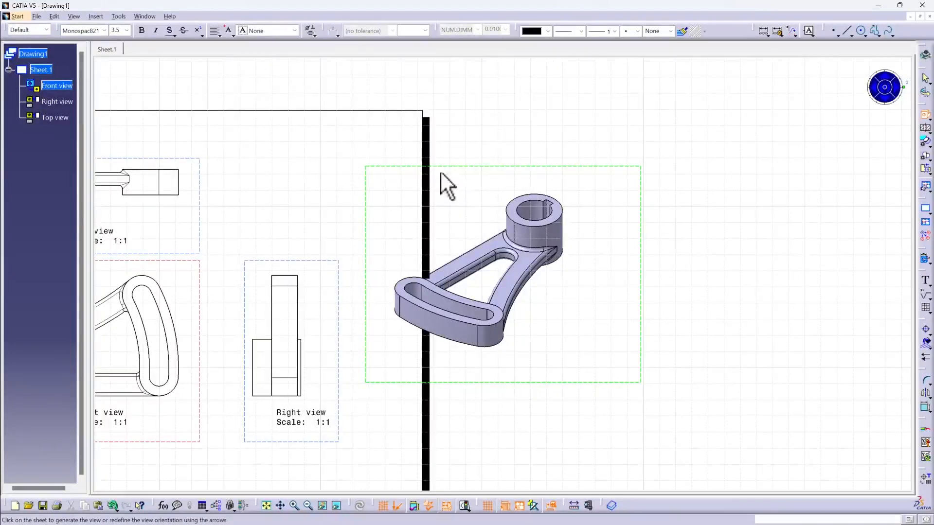
mouse_move(574, 135)
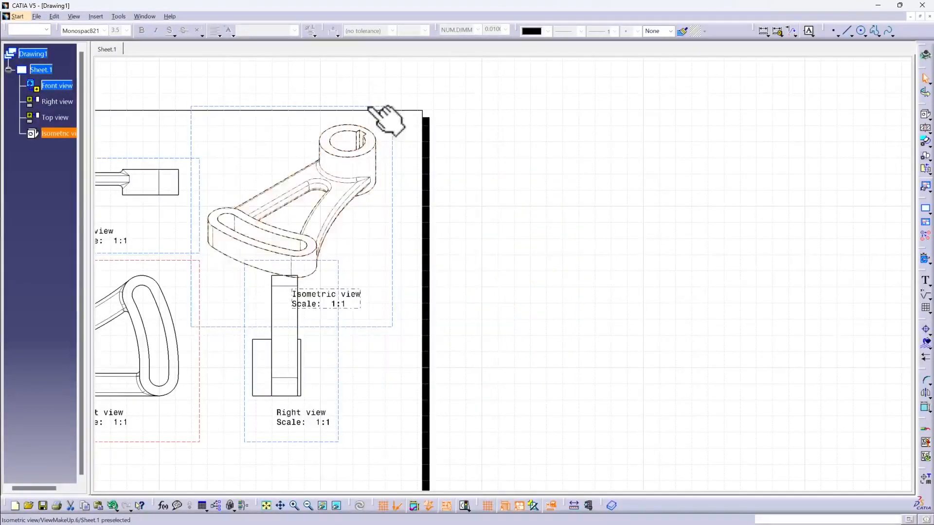
click(255, 478)
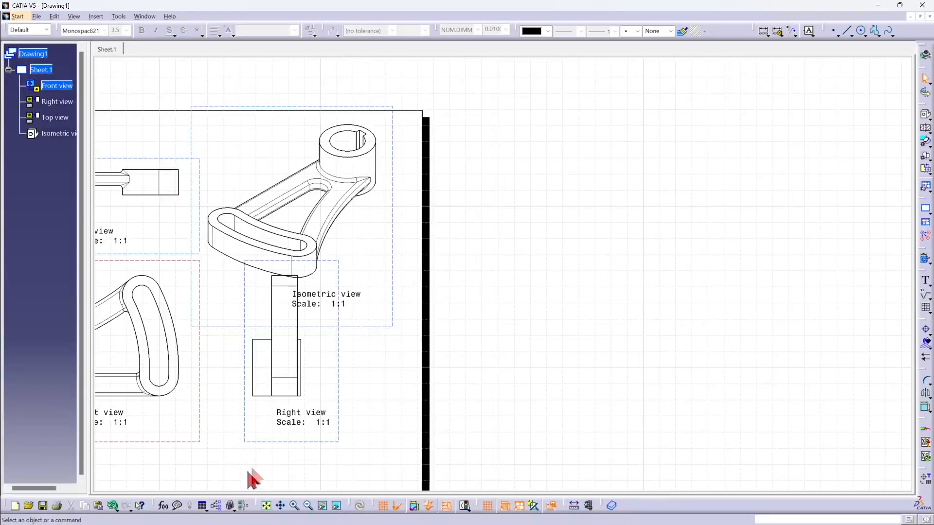
click(264, 506)
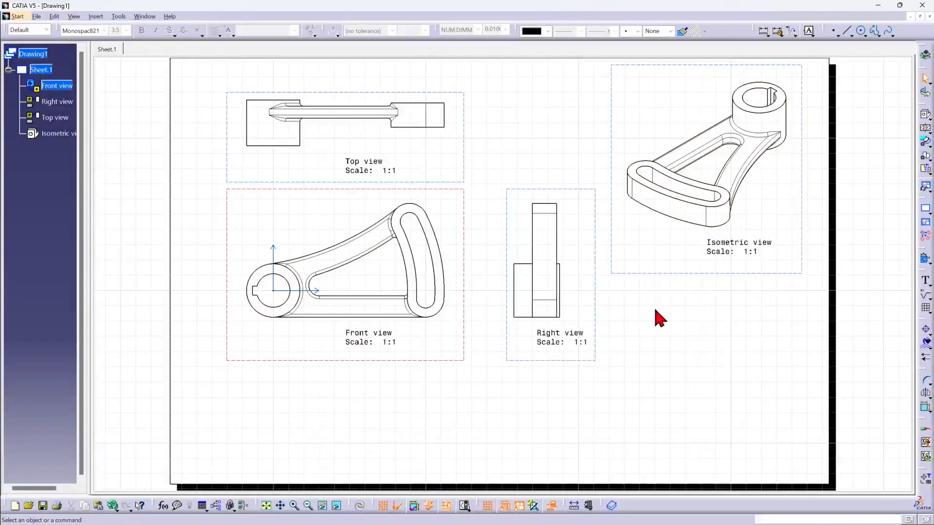
mouse_move(647, 312)
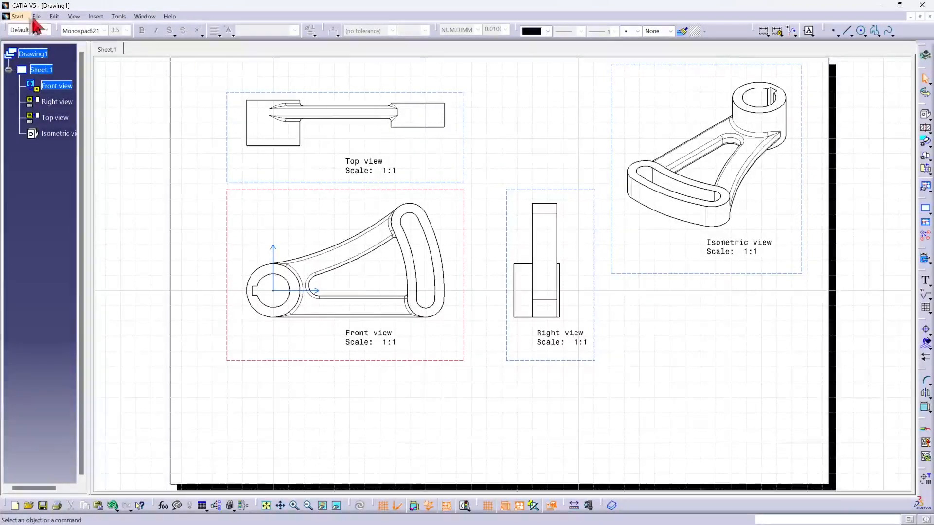
- Switch the sheet to background editing via Edit > Sheet Background
click(54, 17)
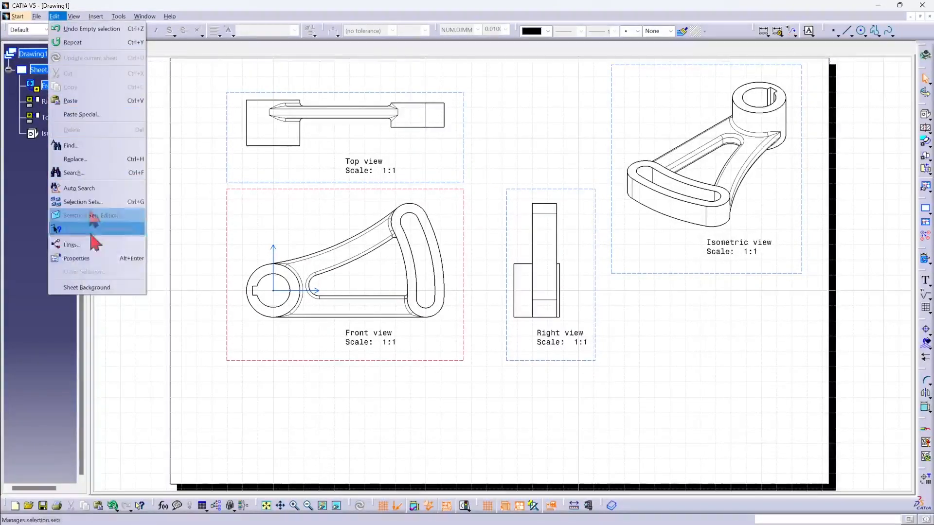
click(95, 297)
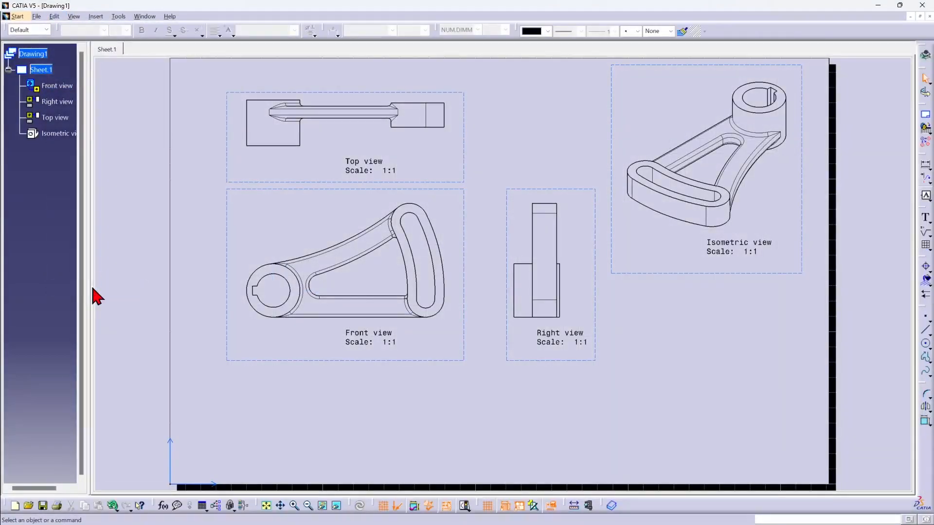
mouse_move(614, 272)
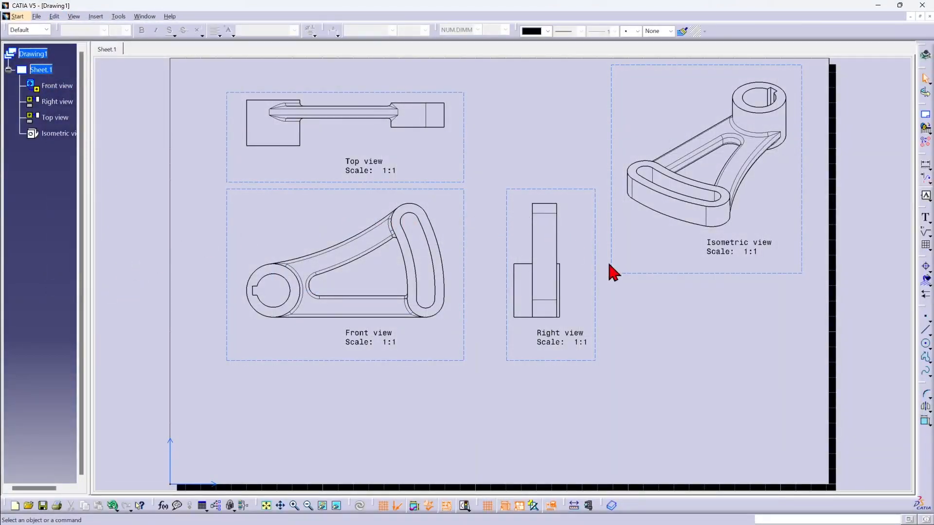
mouse_move(825, 160)
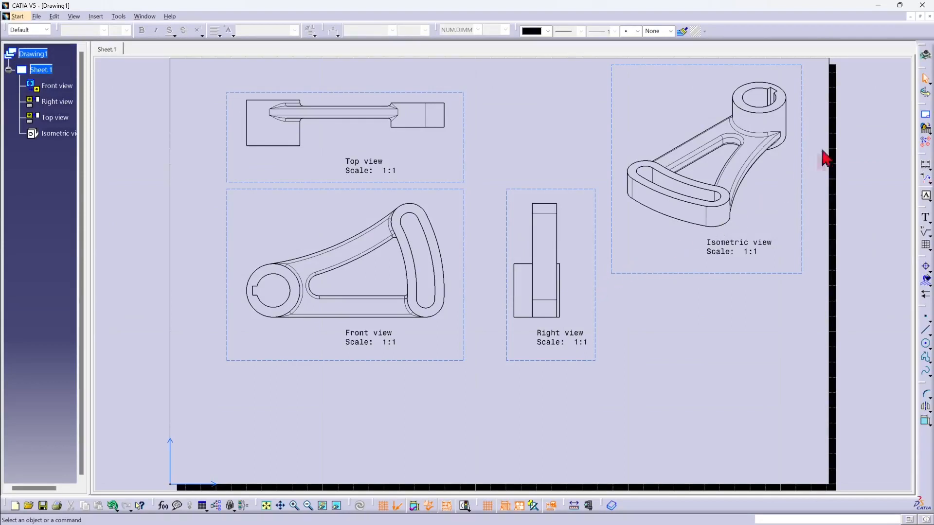
mouse_move(924, 118)
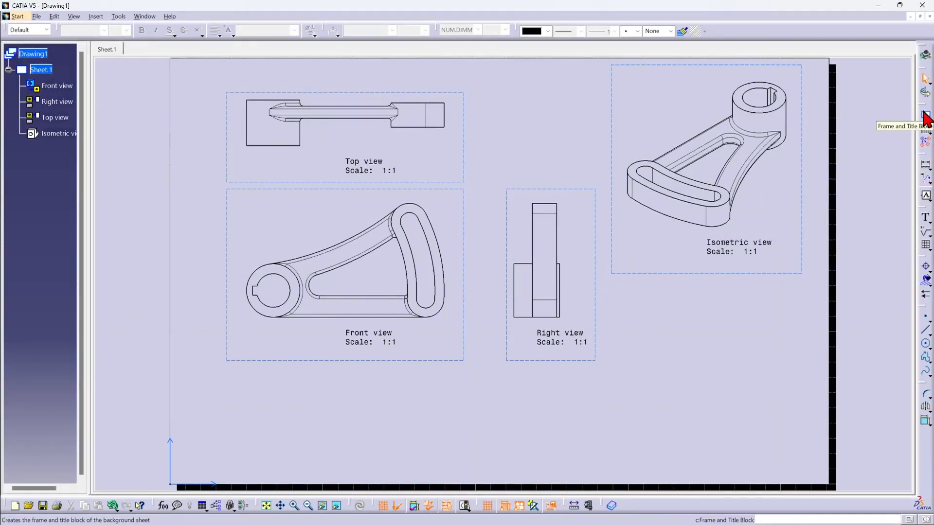
- Create the Drawing Titleblock Sample 2 frame and title block around the sheet
click(924, 118)
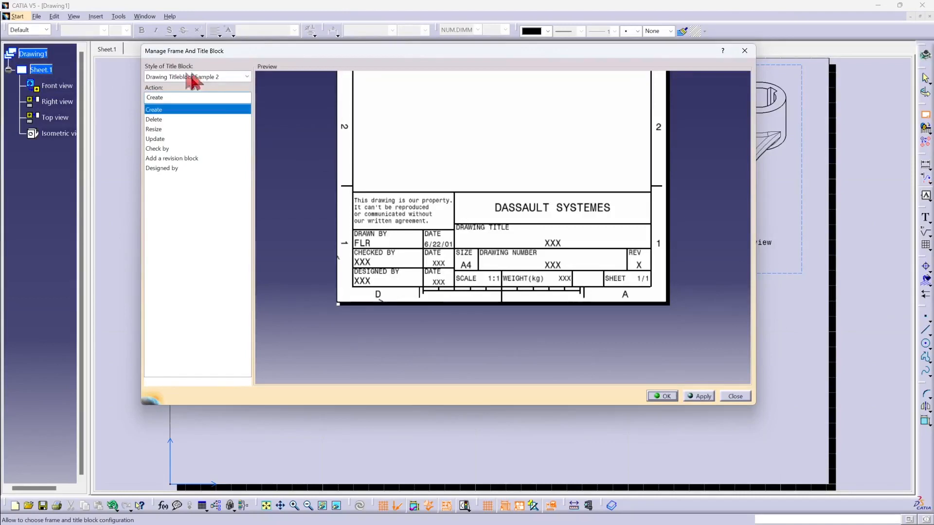
mouse_move(192, 138)
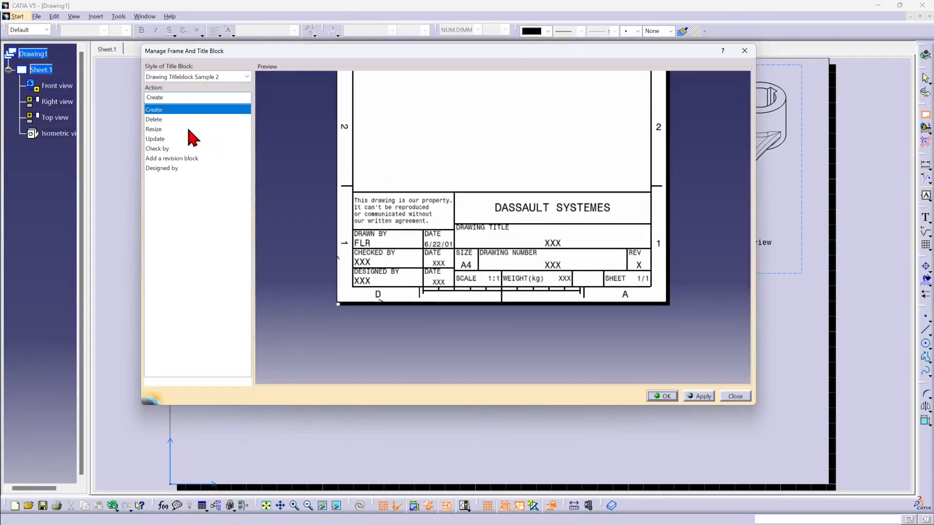
mouse_move(301, 154)
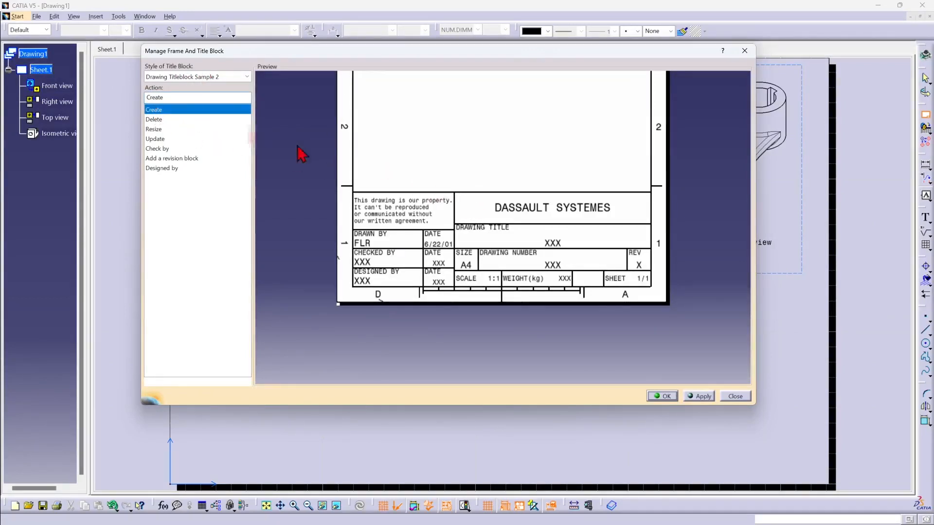
click(661, 395)
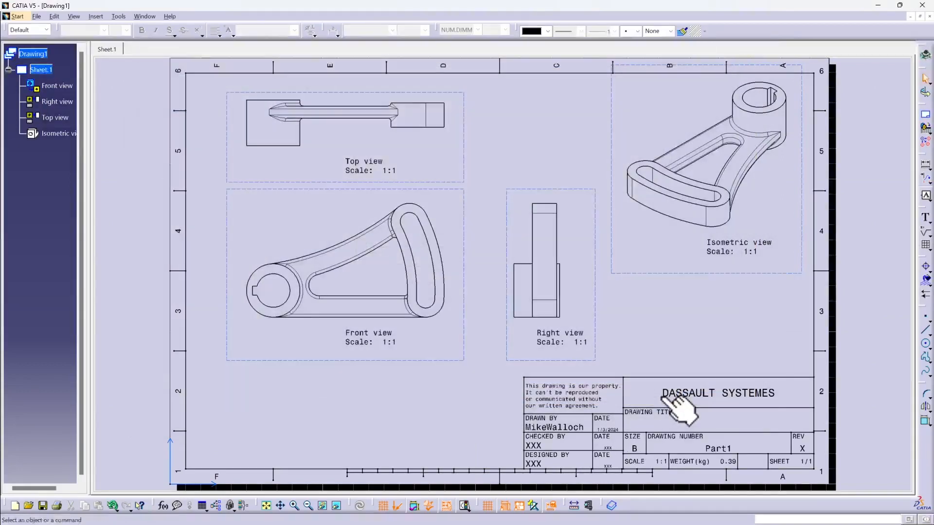
mouse_move(657, 391)
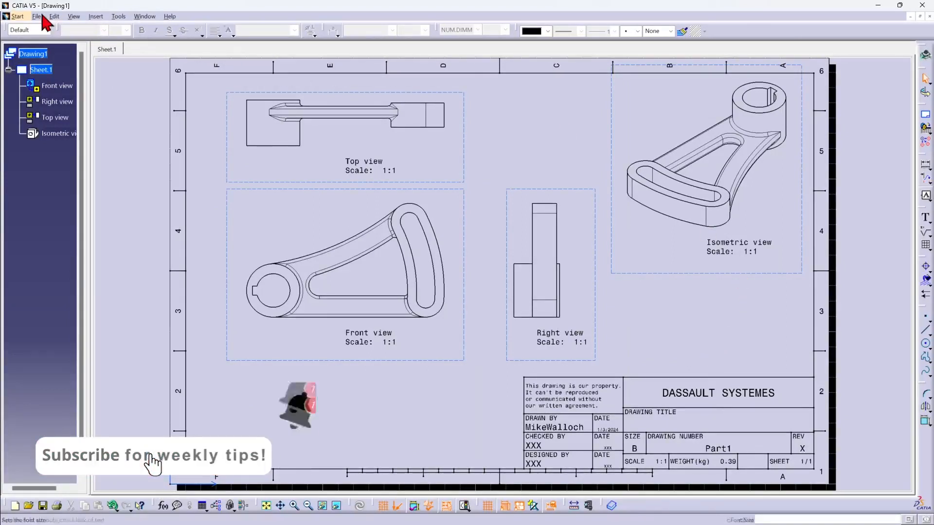
- Return to working-view editing via Edit > Working Views
click(55, 17)
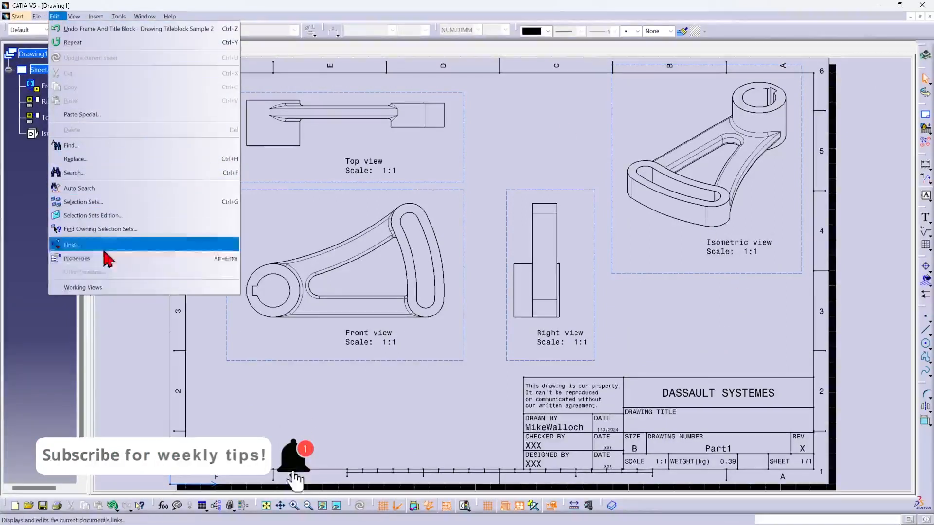
click(70, 244)
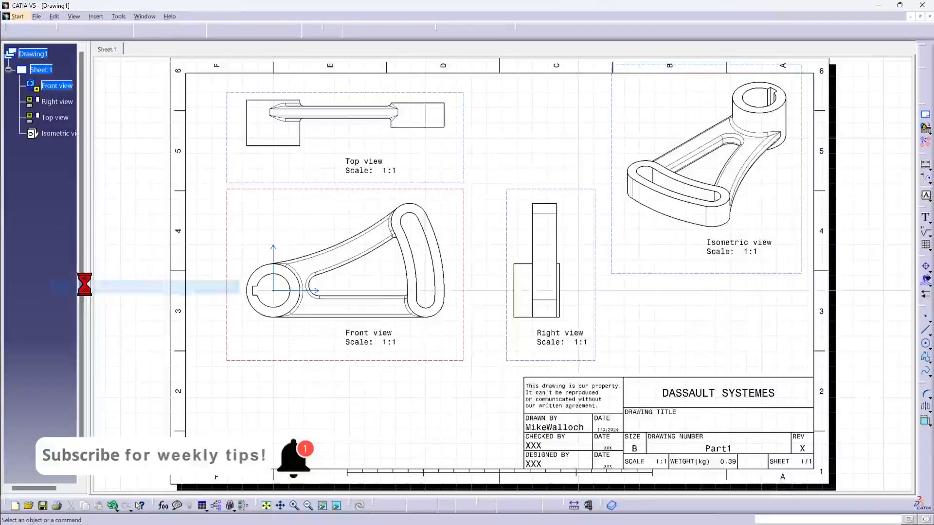